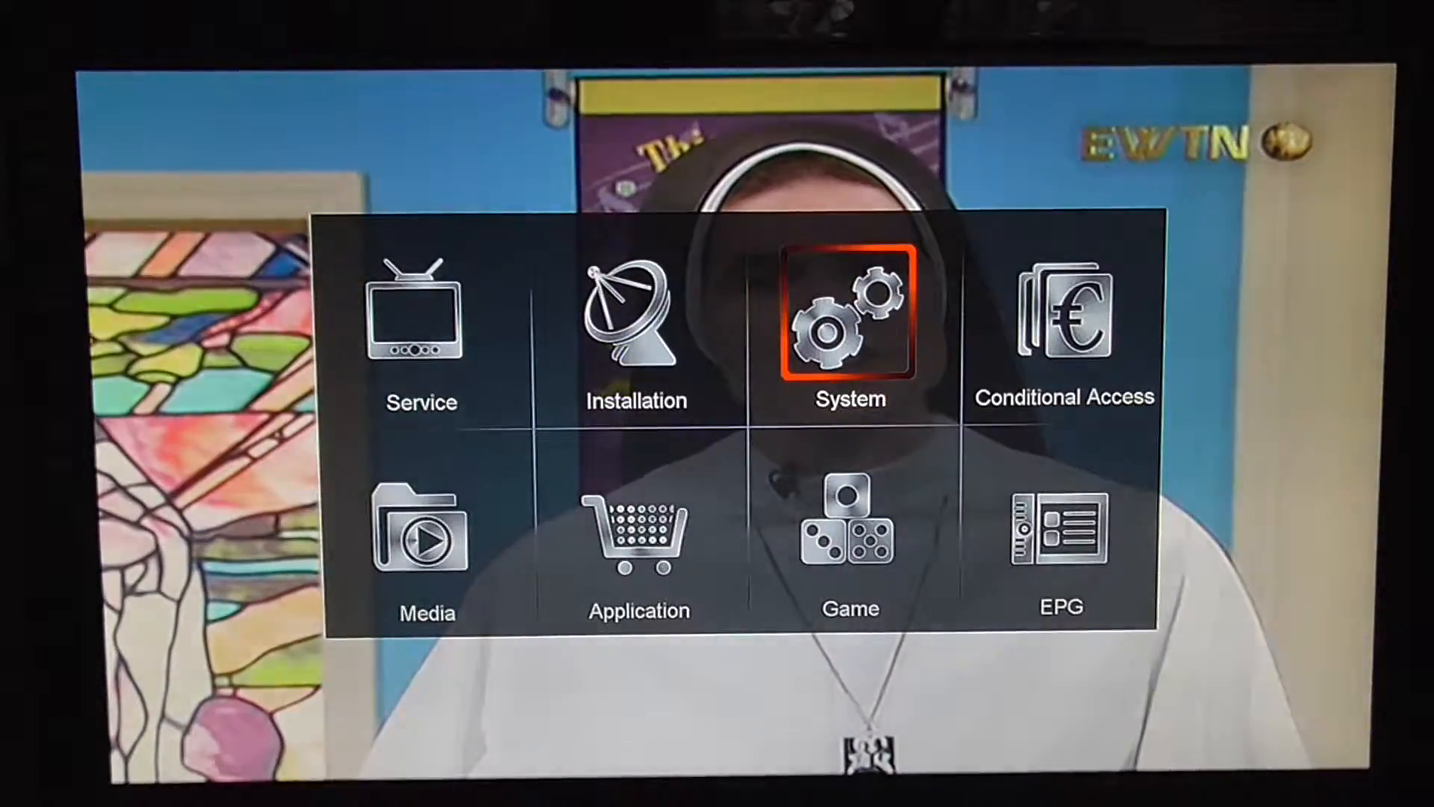
Enter System settings to reach the Backup to USB screen (path uda, mode All).
left_click(850, 324)
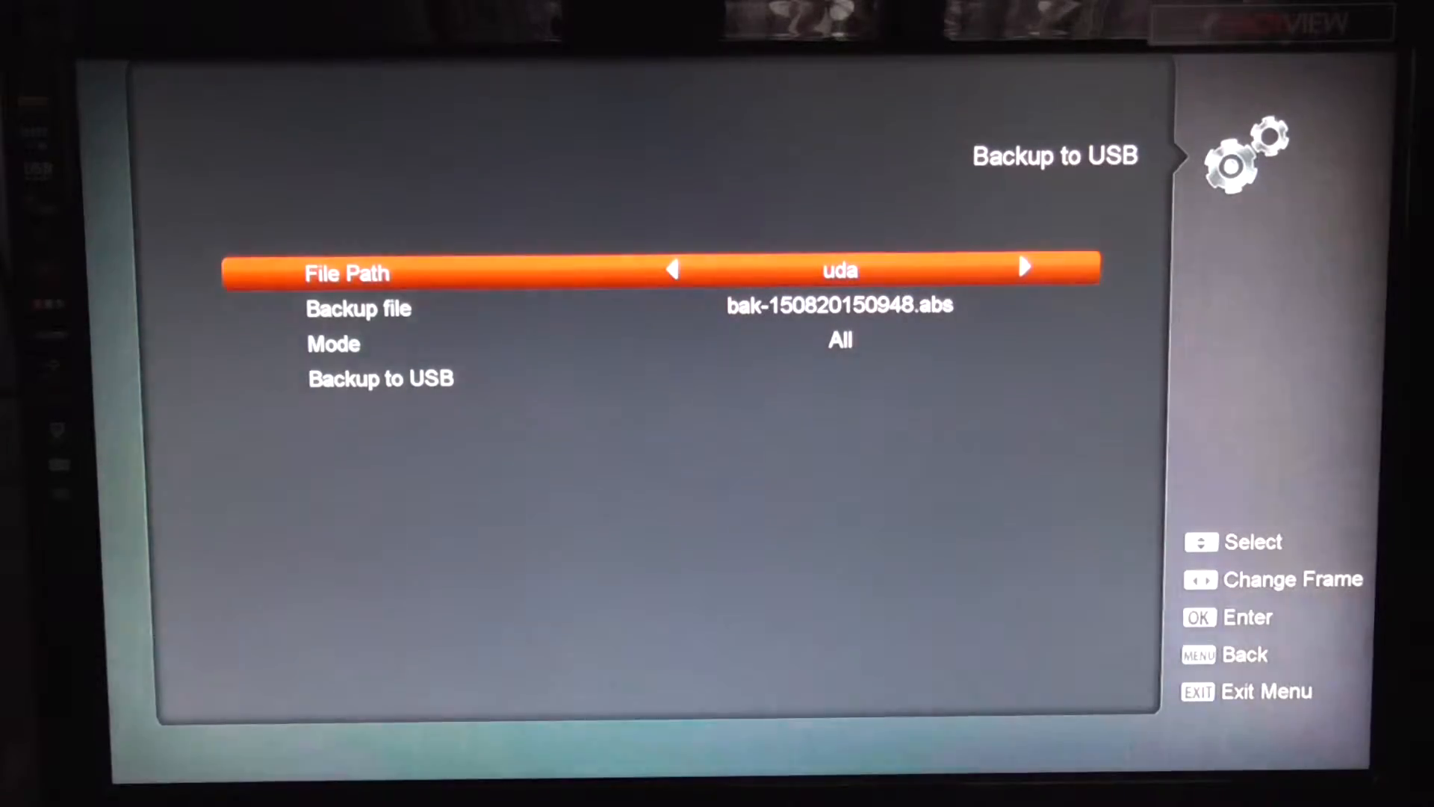
Set the backup Mode to All and highlight Backup to USB to start the backup.
key("Down")
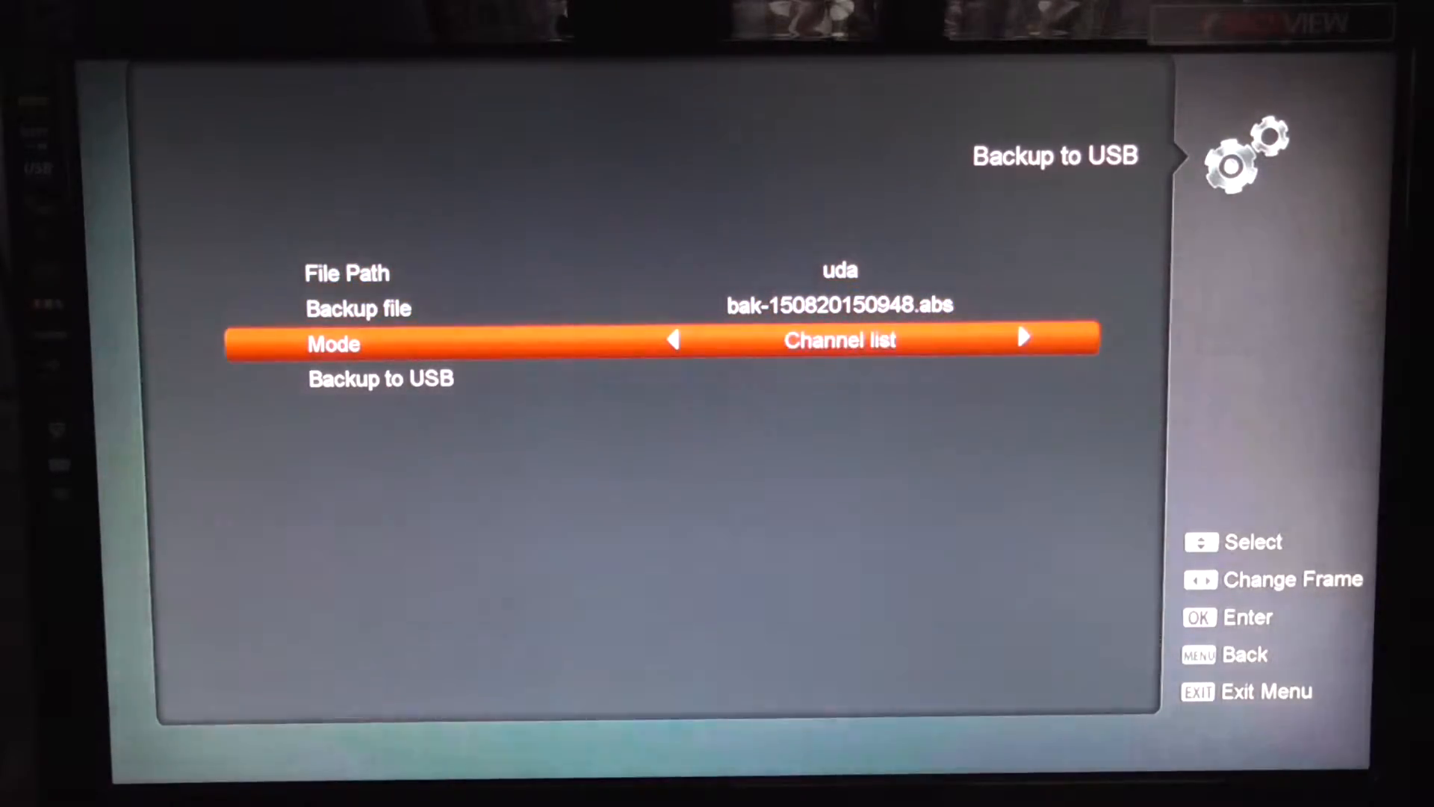
left_click(1025, 337)
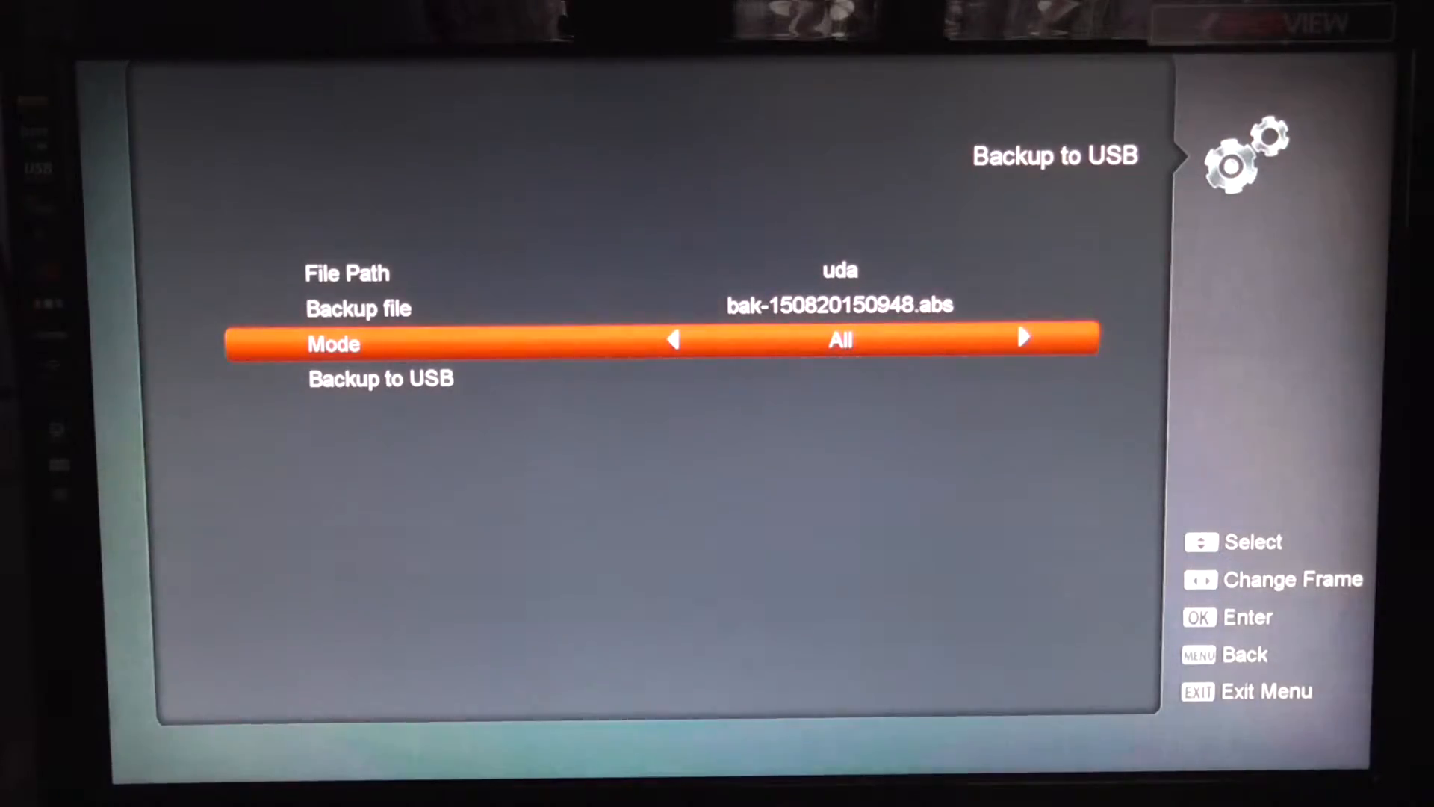
key("Down")
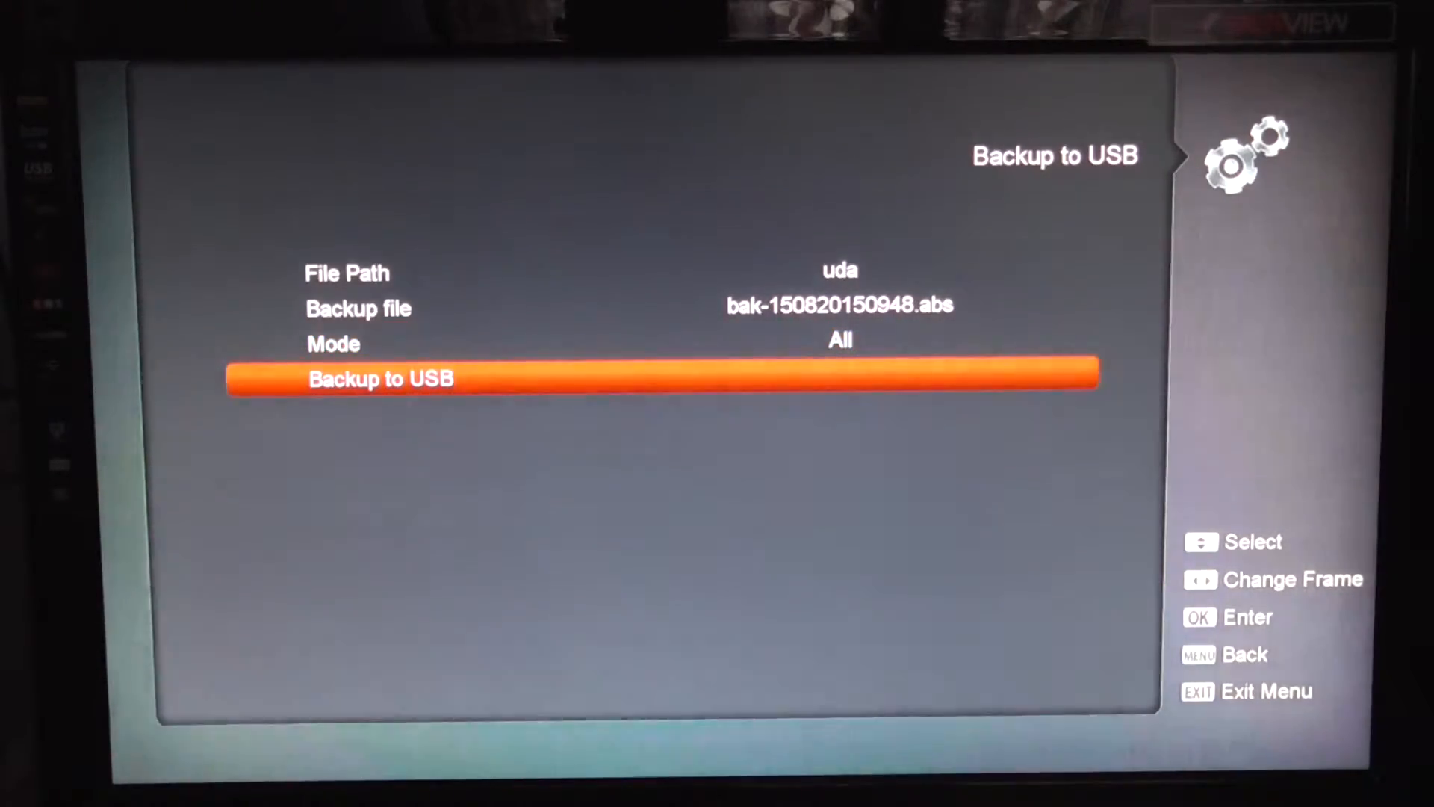